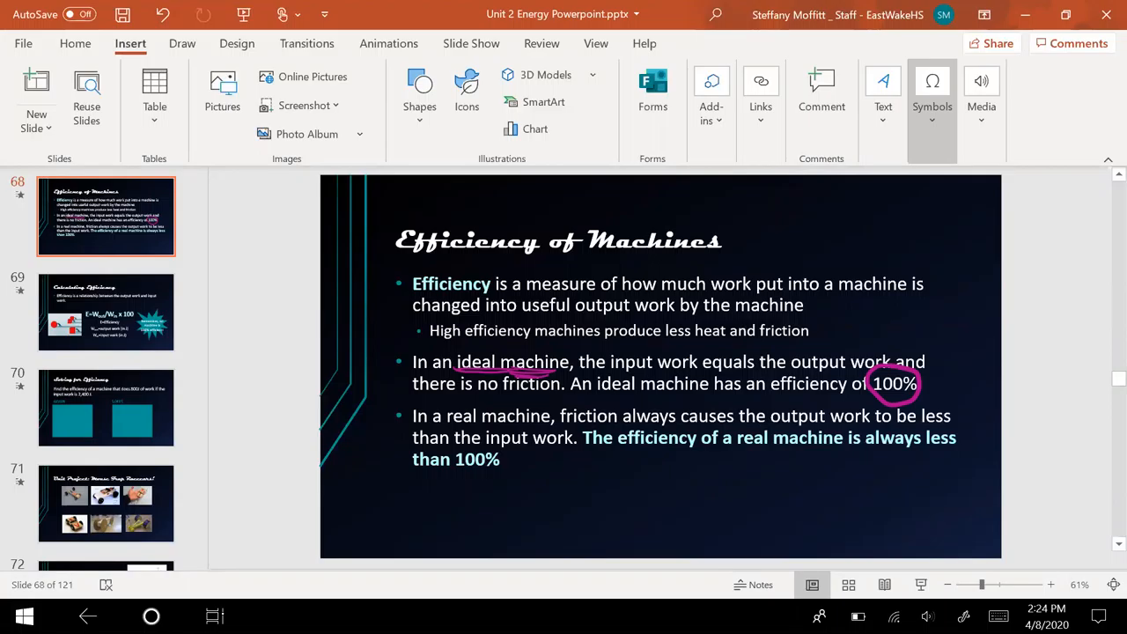
Go to slide 69, Calculating Efficiency, from the slide pane
click(106, 312)
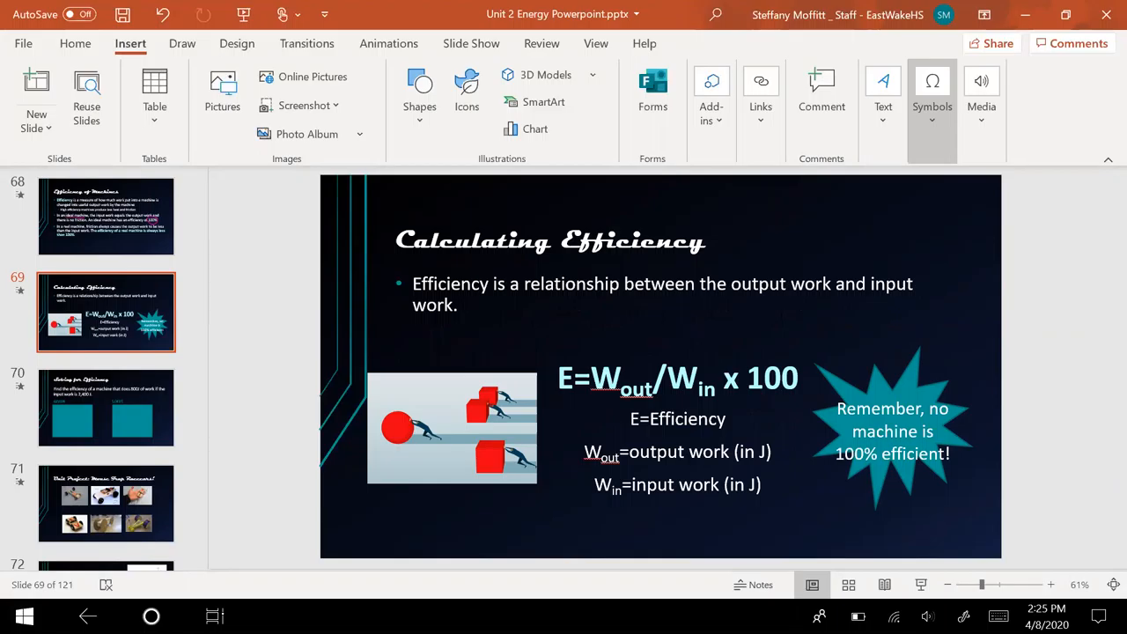
click(106, 409)
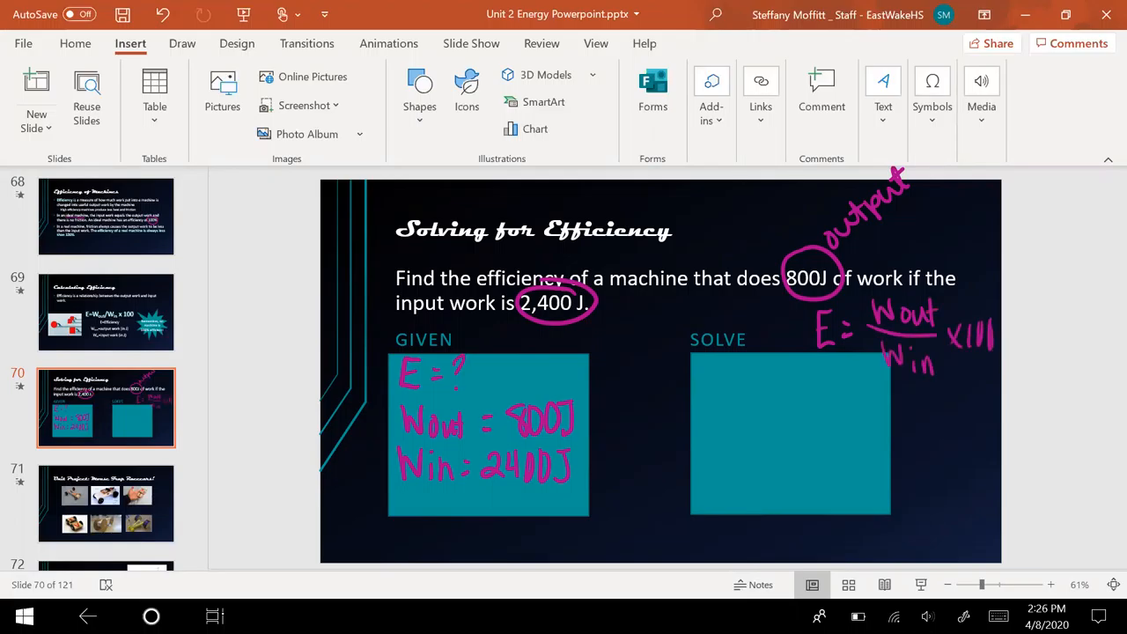
Begin inking the solution line E = in the SOLVE box
drag(704, 370, 718, 408)
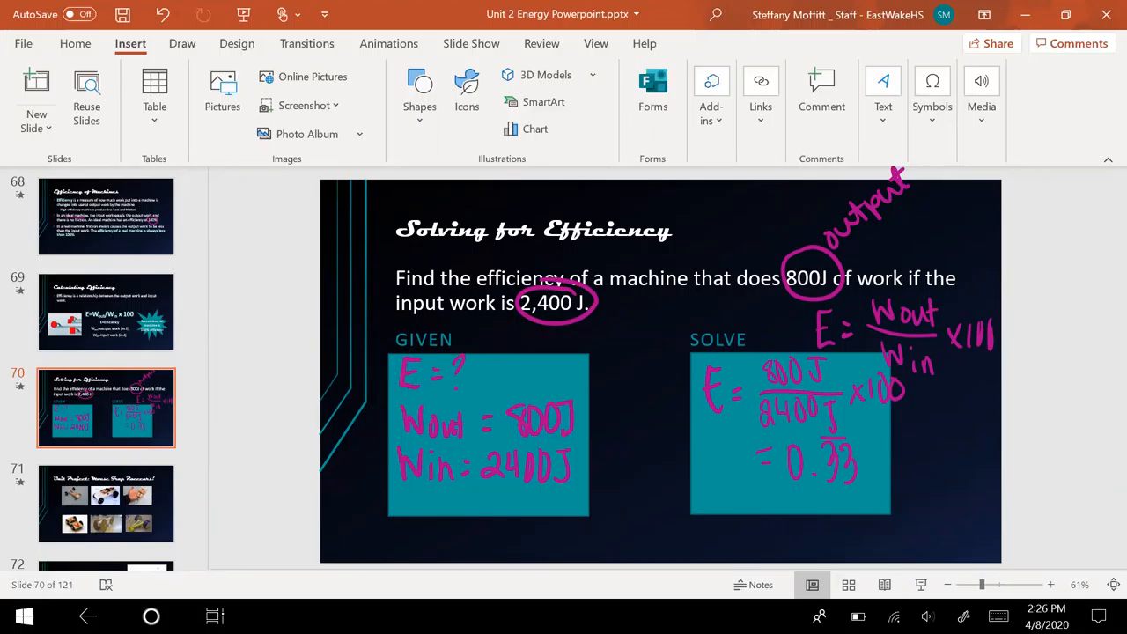
Ink x100 after 0.33 in the SOLVE box line E = 800J/2400J x100
drag(866, 454, 916, 455)
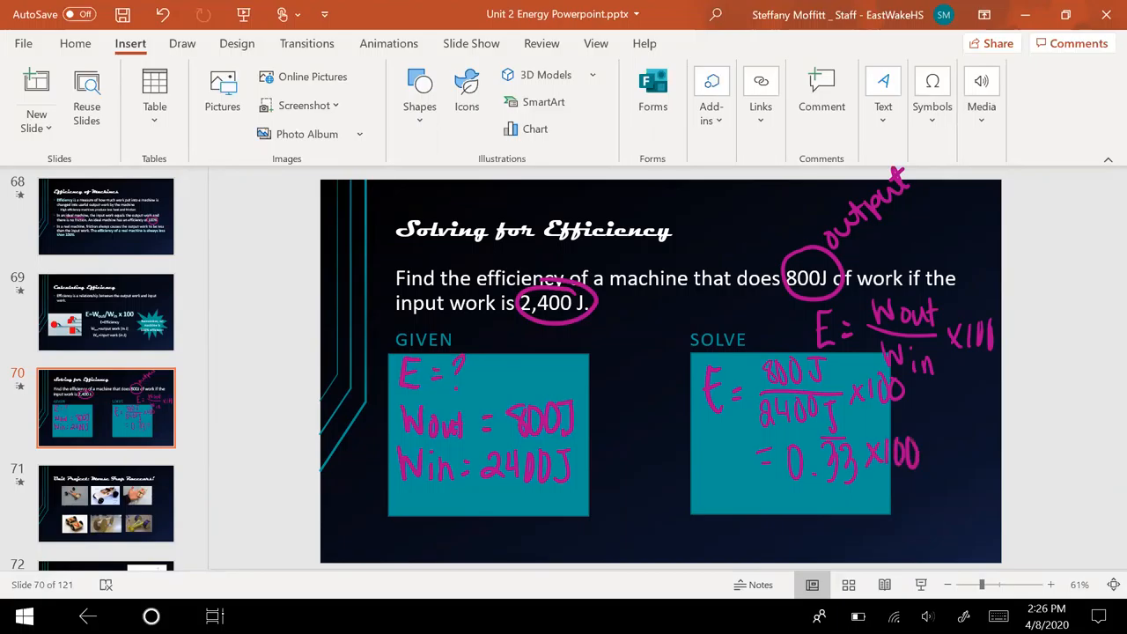